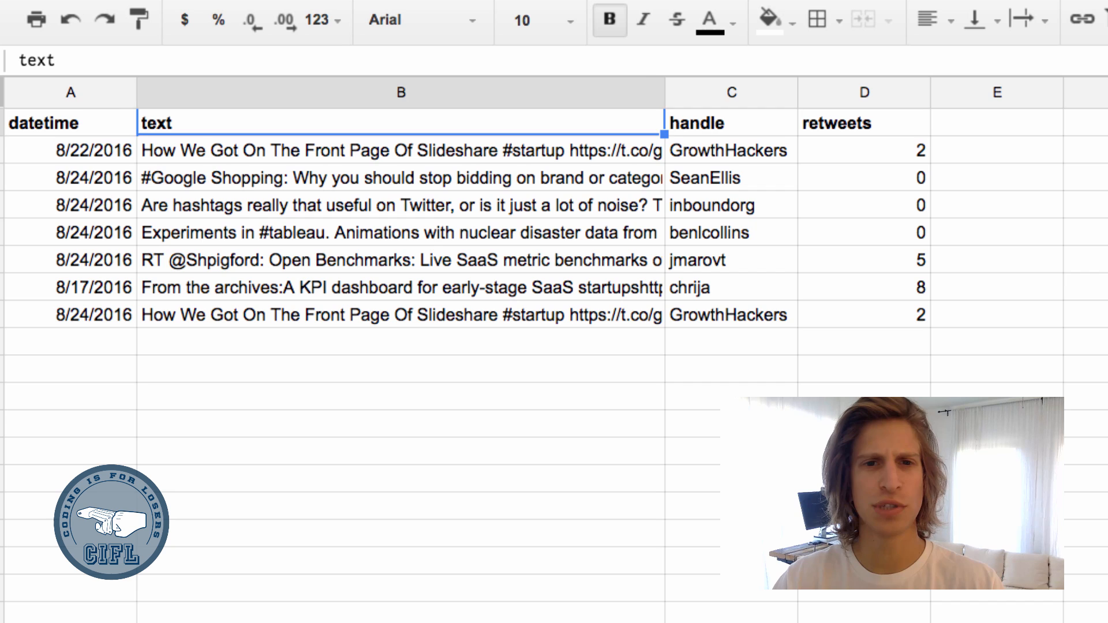
Review the text, datetime and handle columns of the tweets data.
left_click(70, 122)
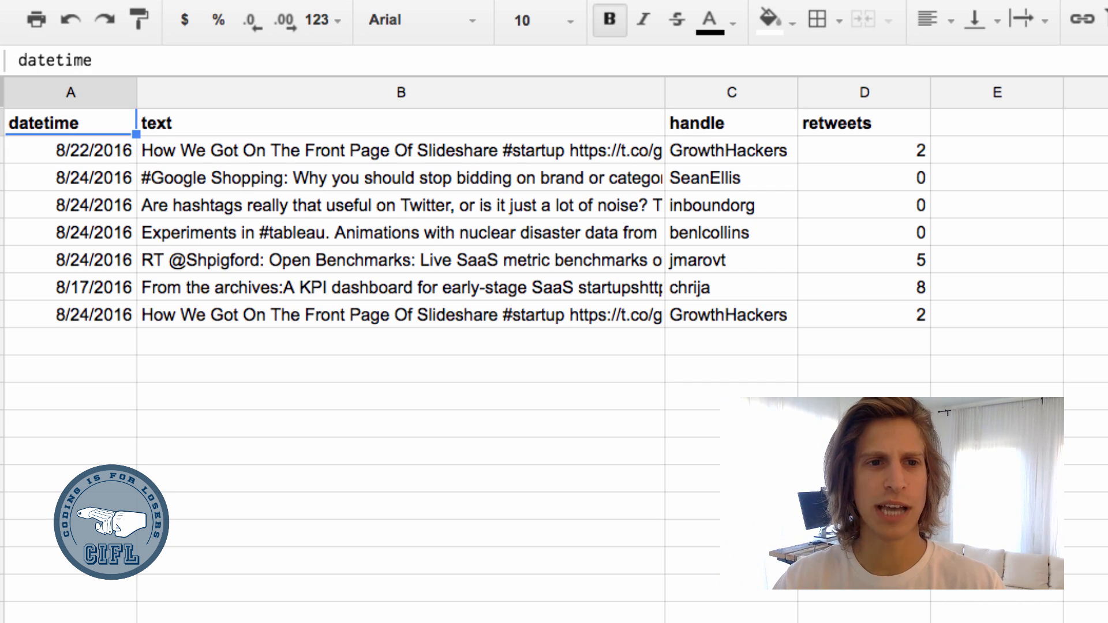
left_click(730, 122)
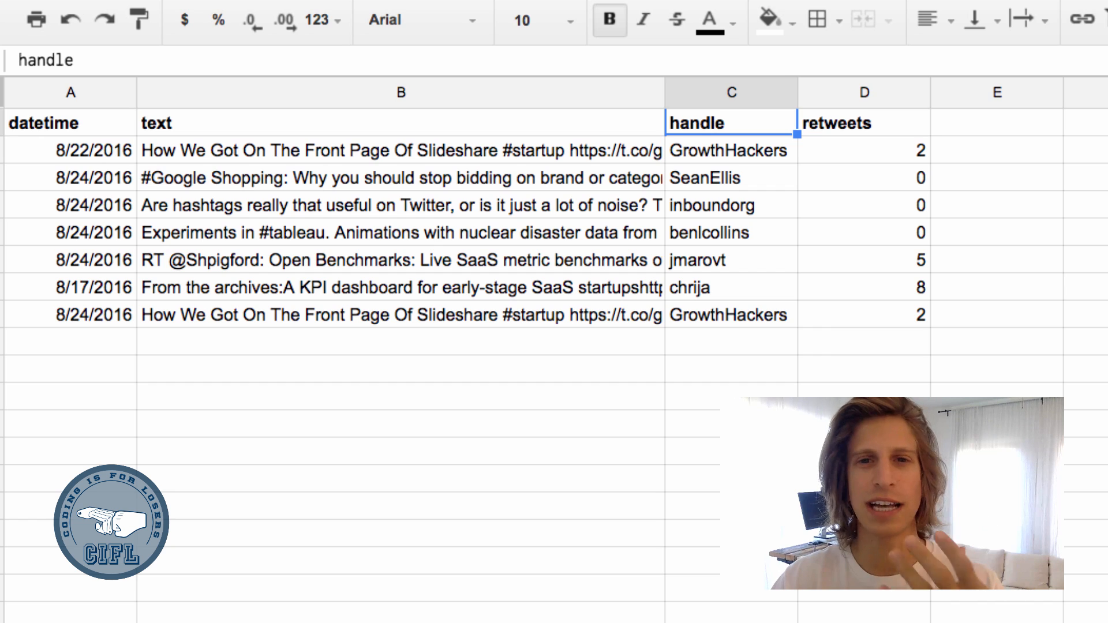
left_click(863, 150)
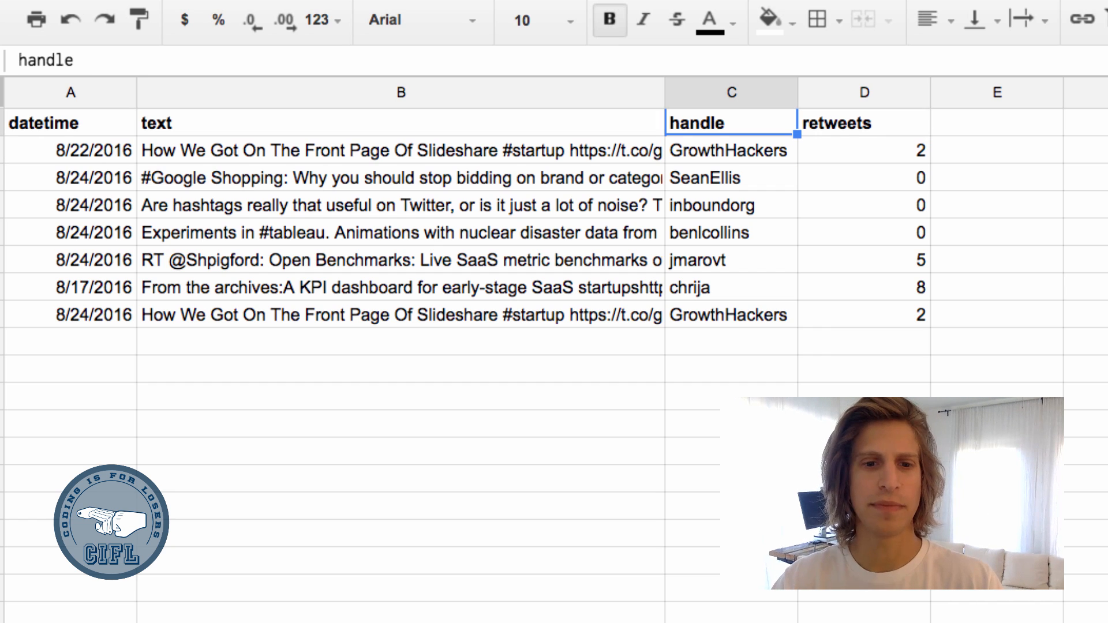
left_click(70, 122)
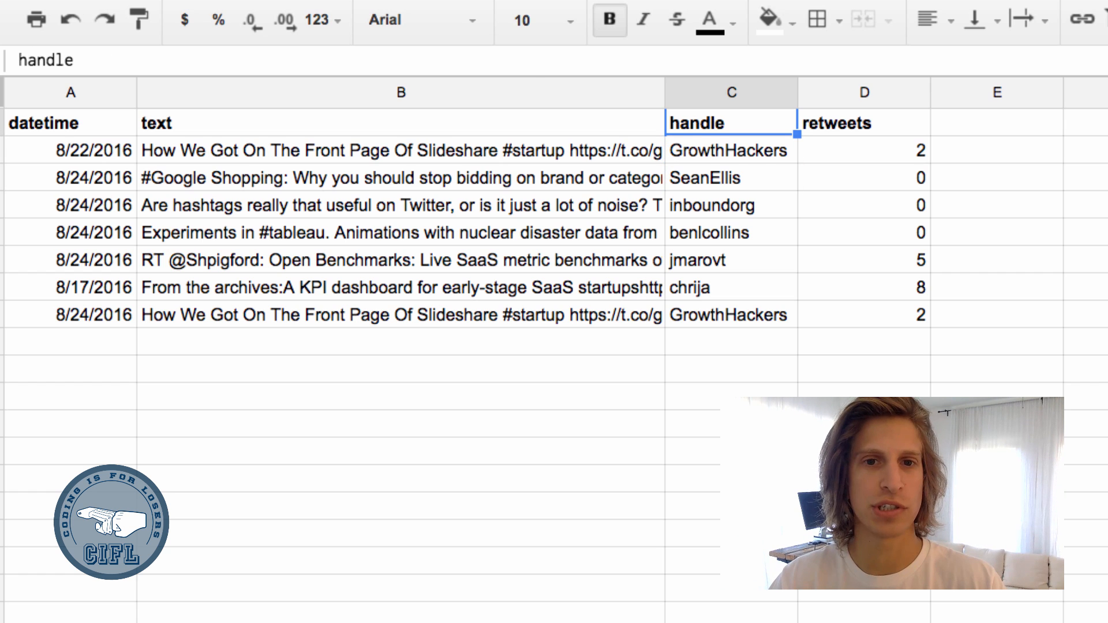
Start a =query({}) formula in A1 with tweets!A:D as the first range.
type("=query")
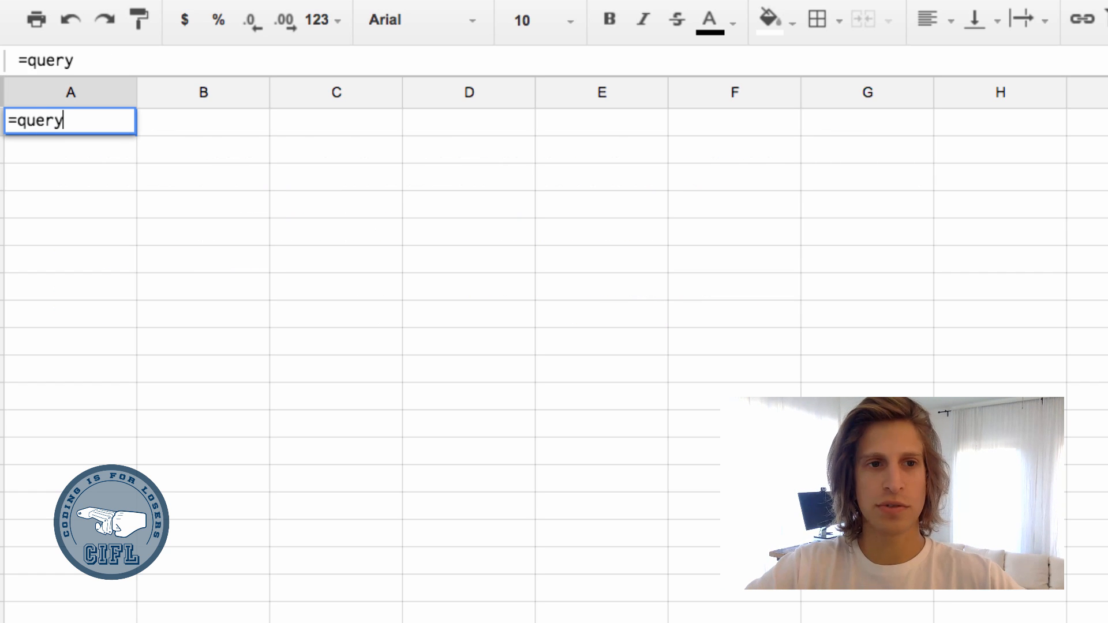
type("({")
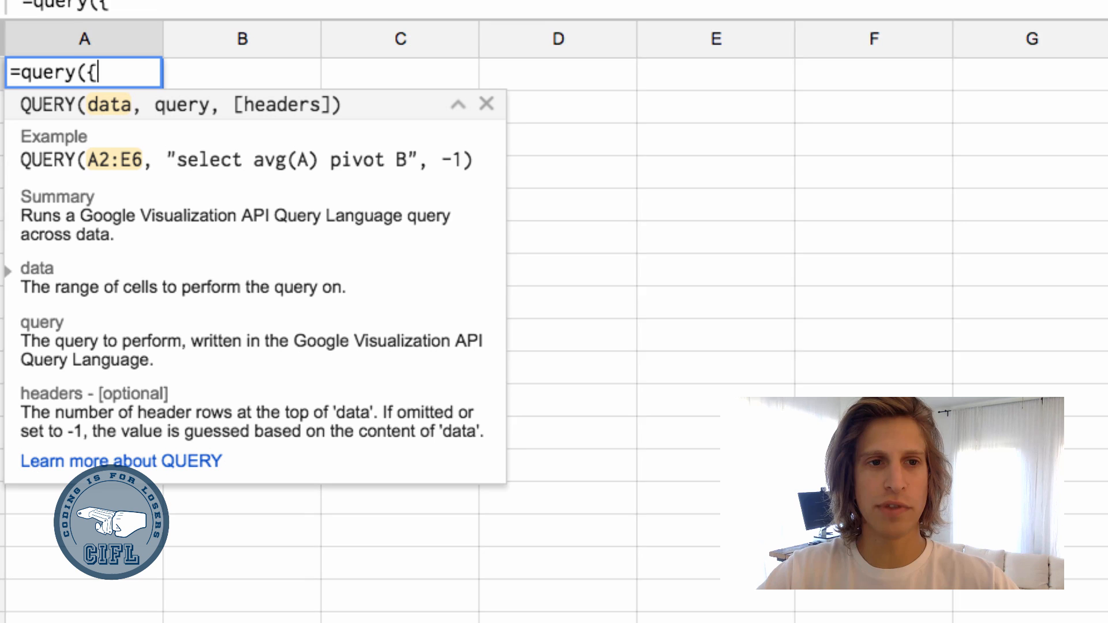
type("}")
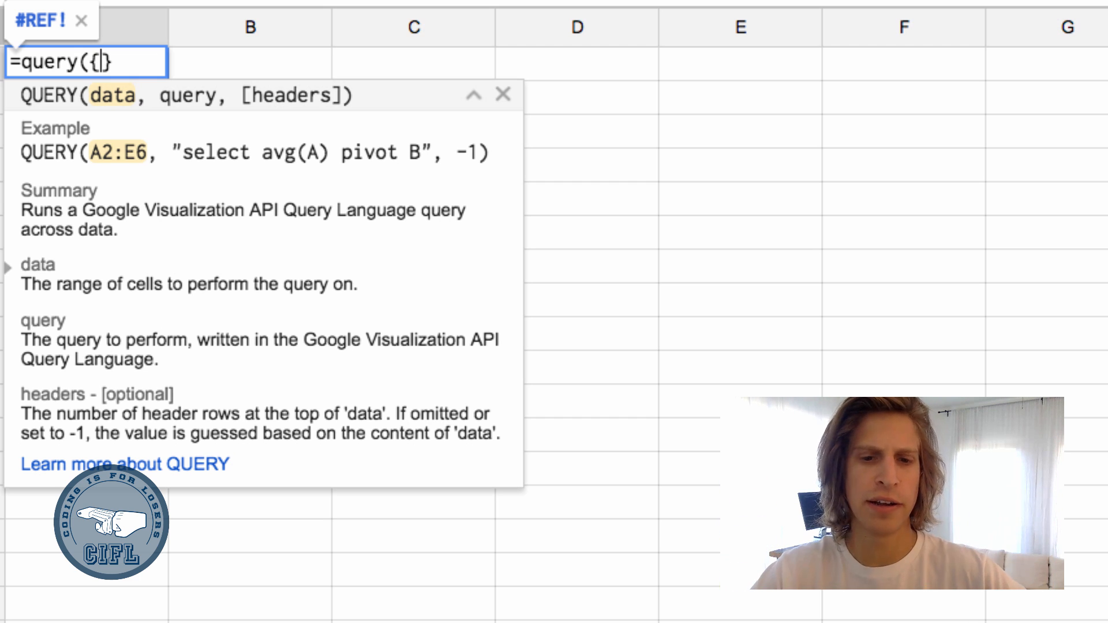
type("twe")
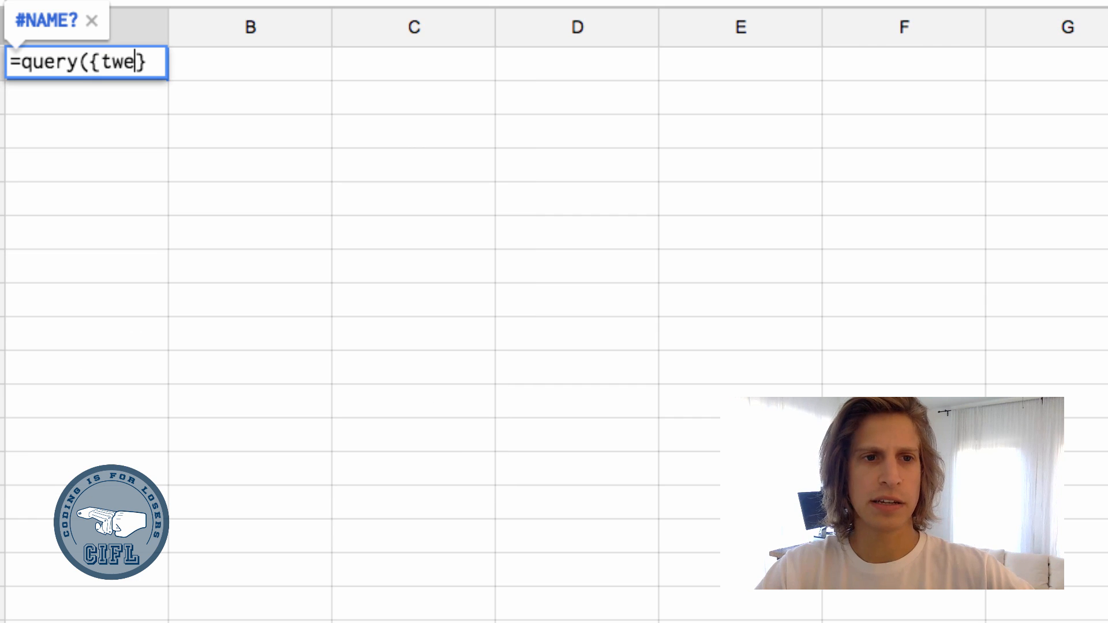
type("ets!")
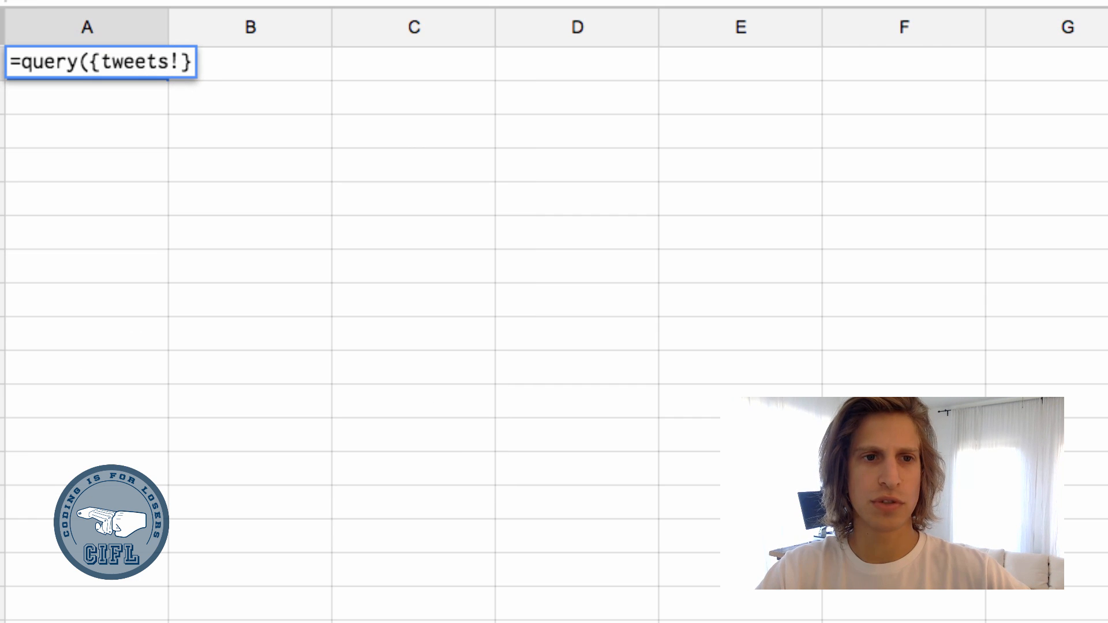
type("A:D")
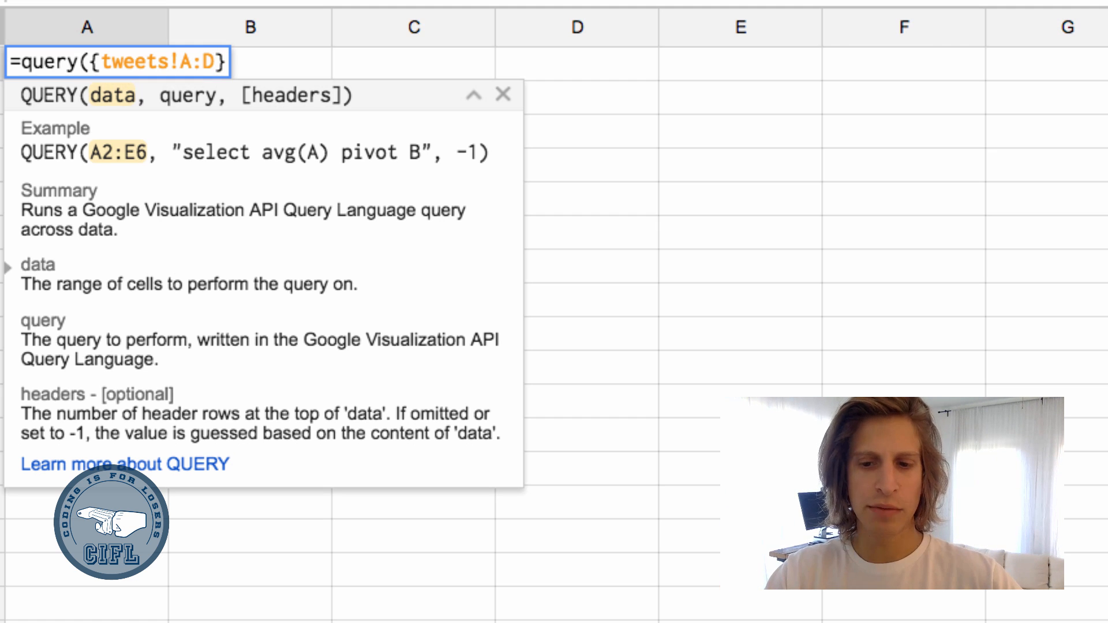
Stack 'tweets 2'!A2:D below tweets!A:D inside the query braces.
type(";")
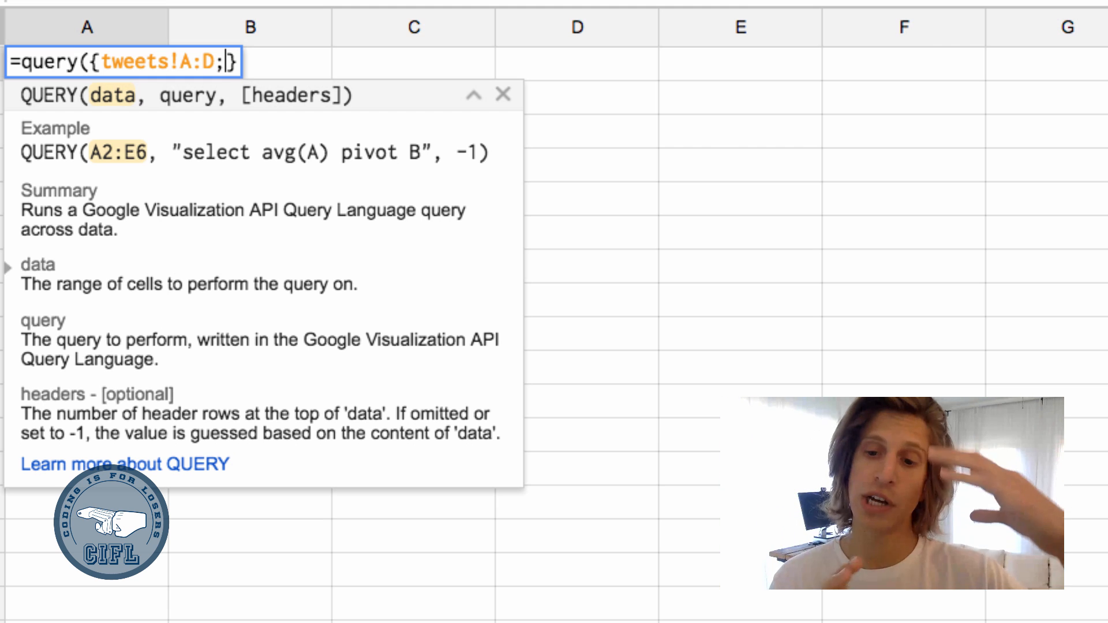
type(",")
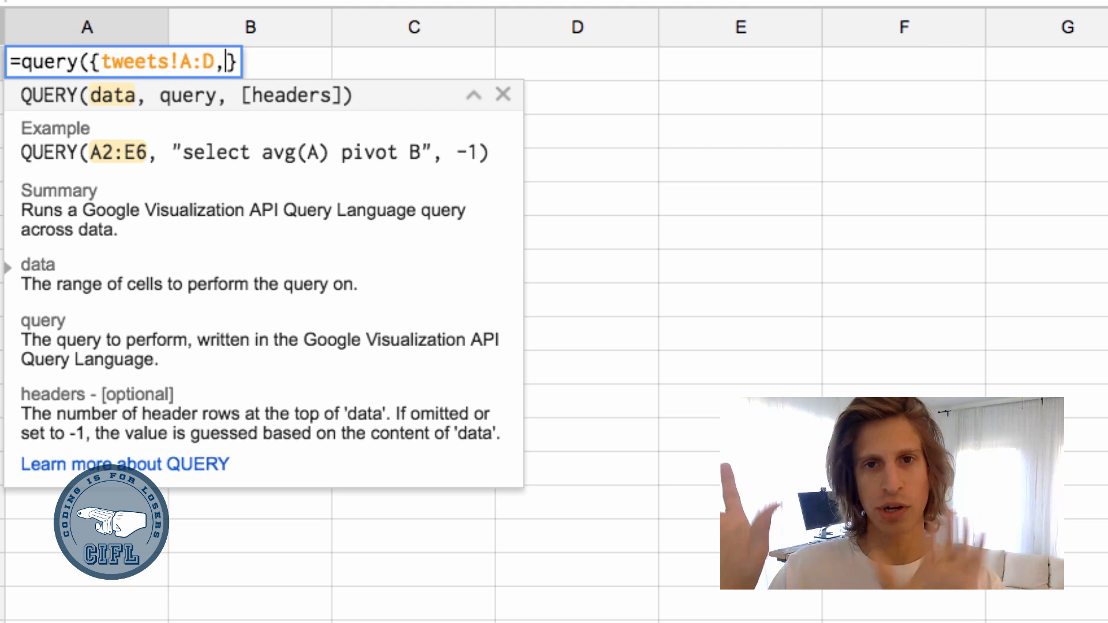
type(";")
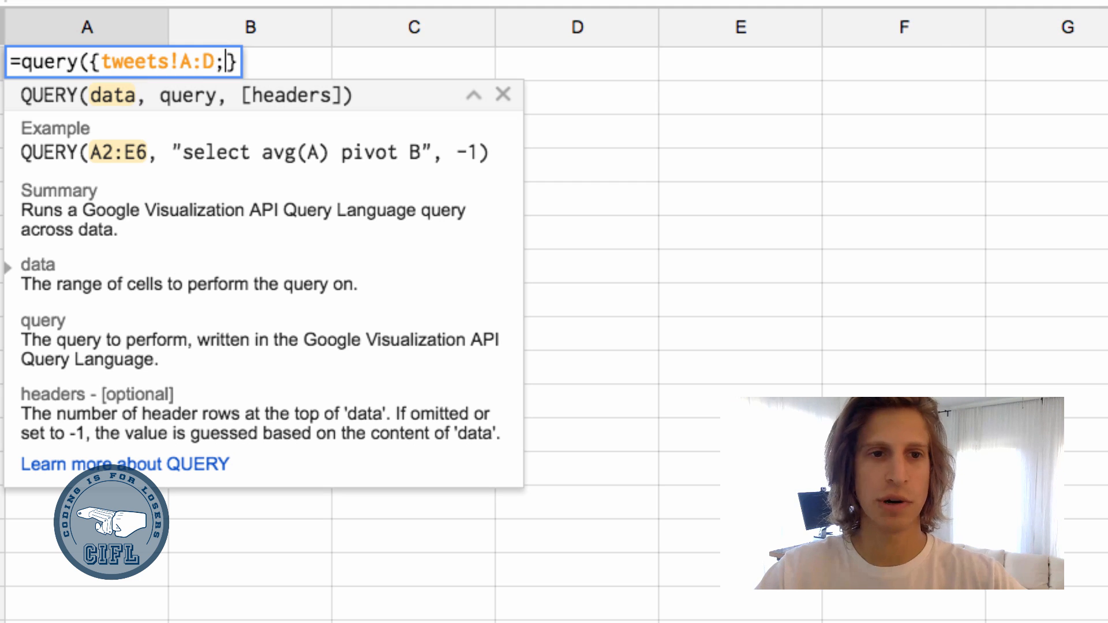
type("twee")
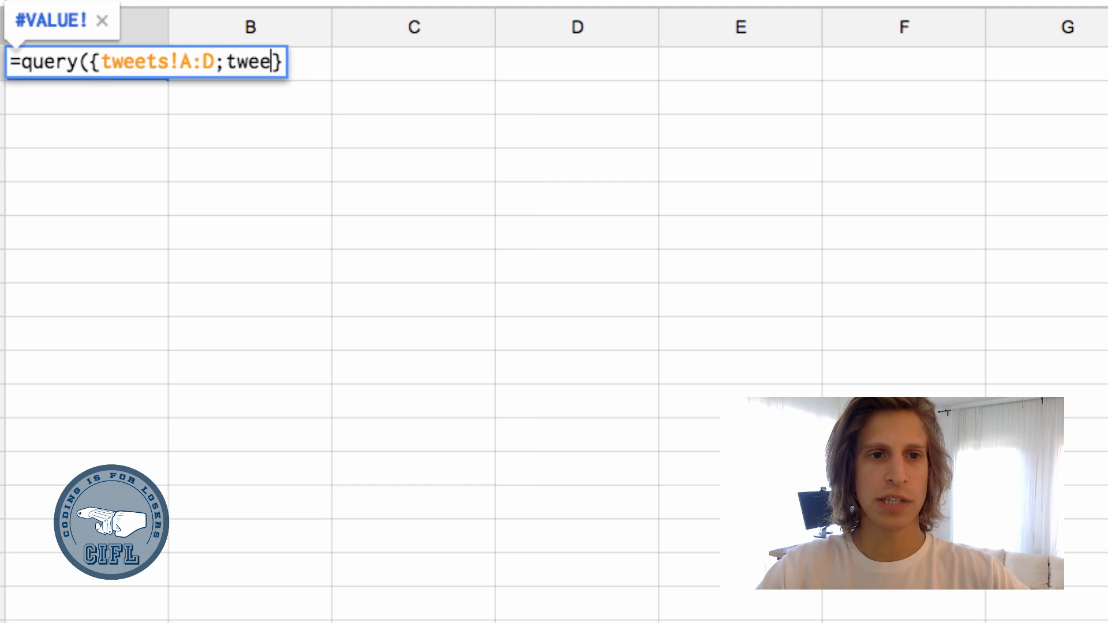
type("'tweets 1")
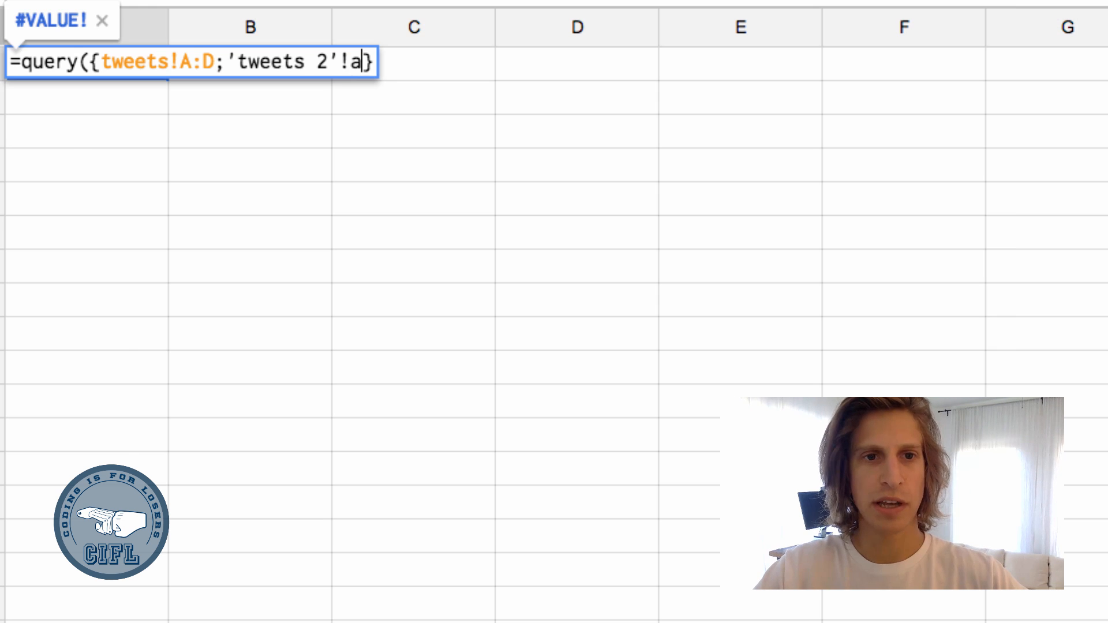
type("2:D")
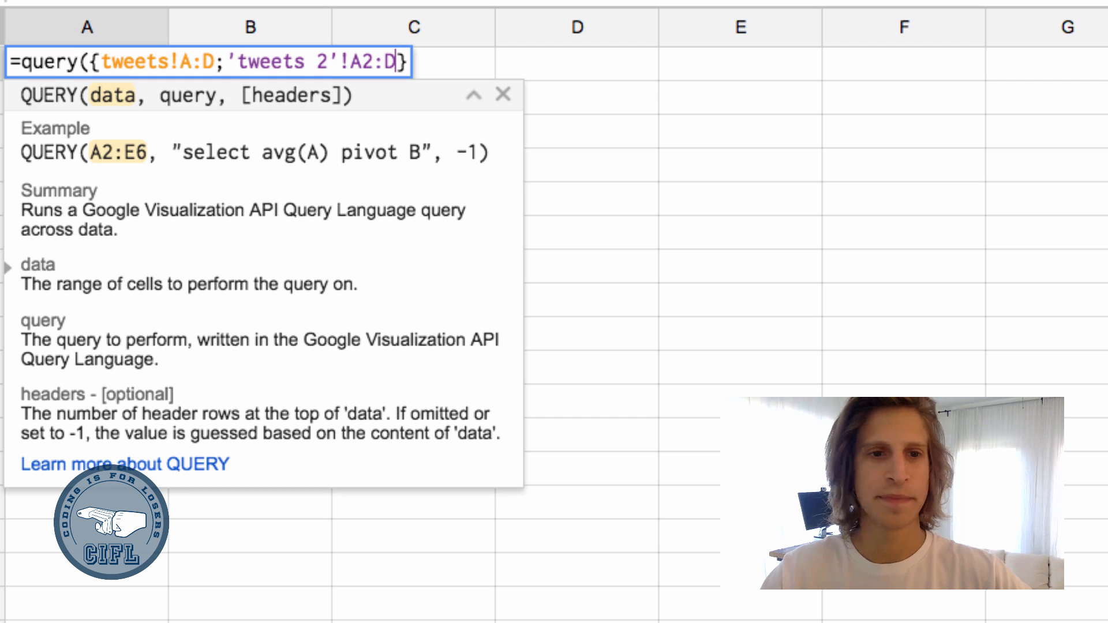
type(",")
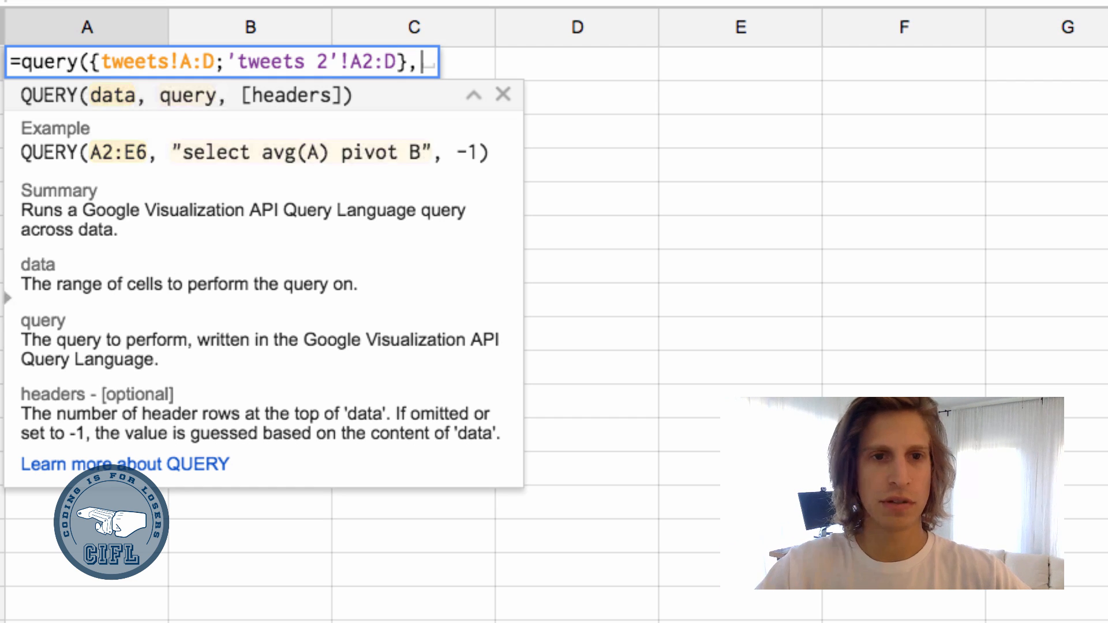
Add the query string "select * where Col2 != ''" to skip blank rows.
type("\"selec")
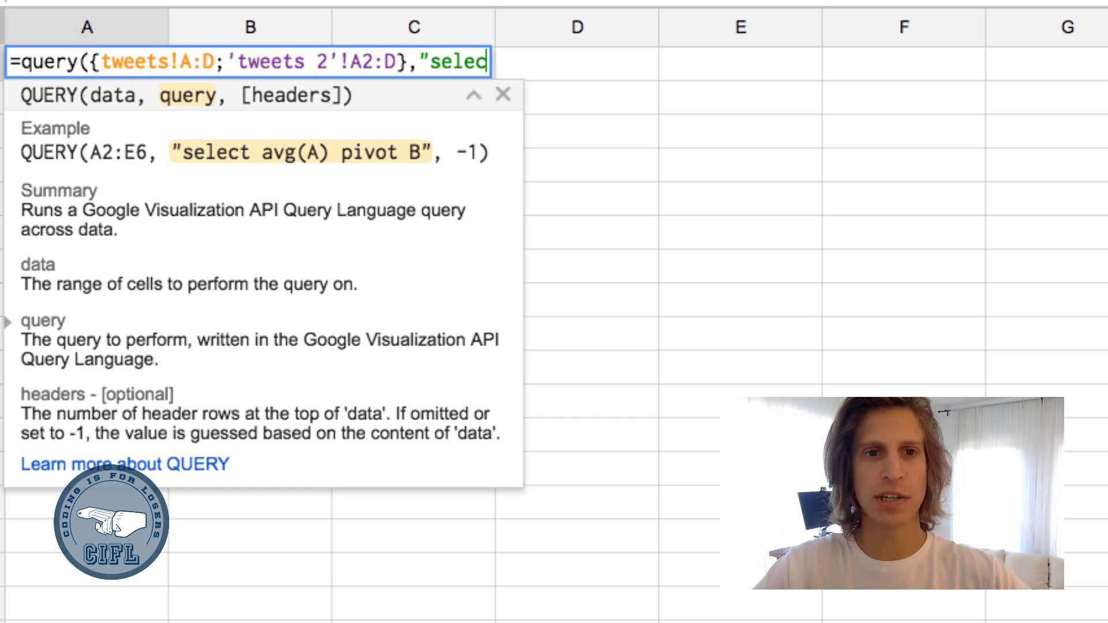
type("t")
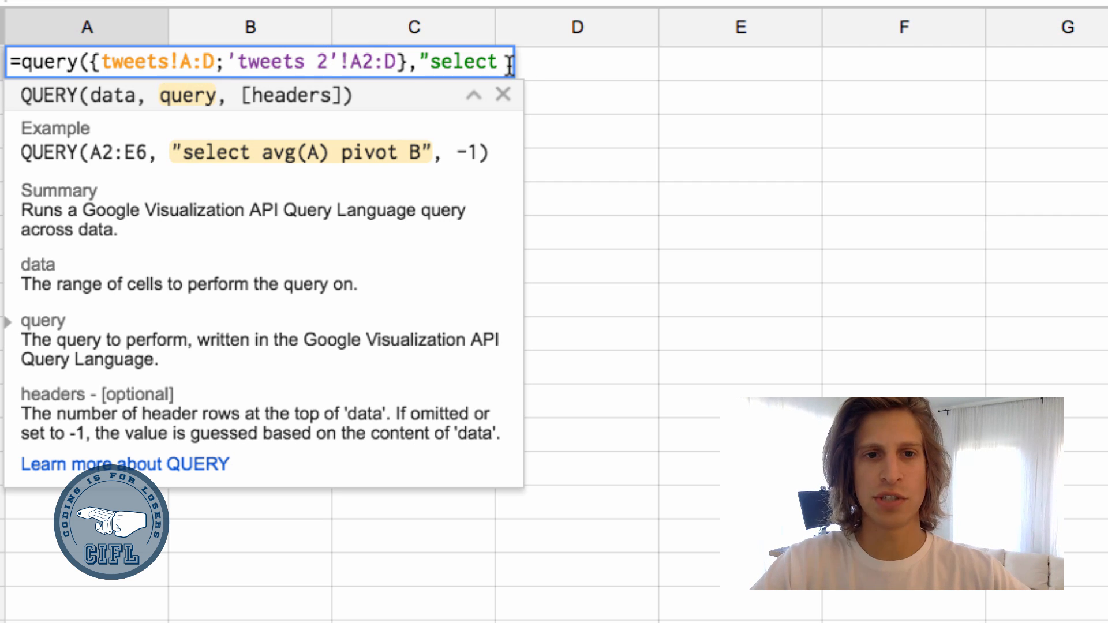
type("*")
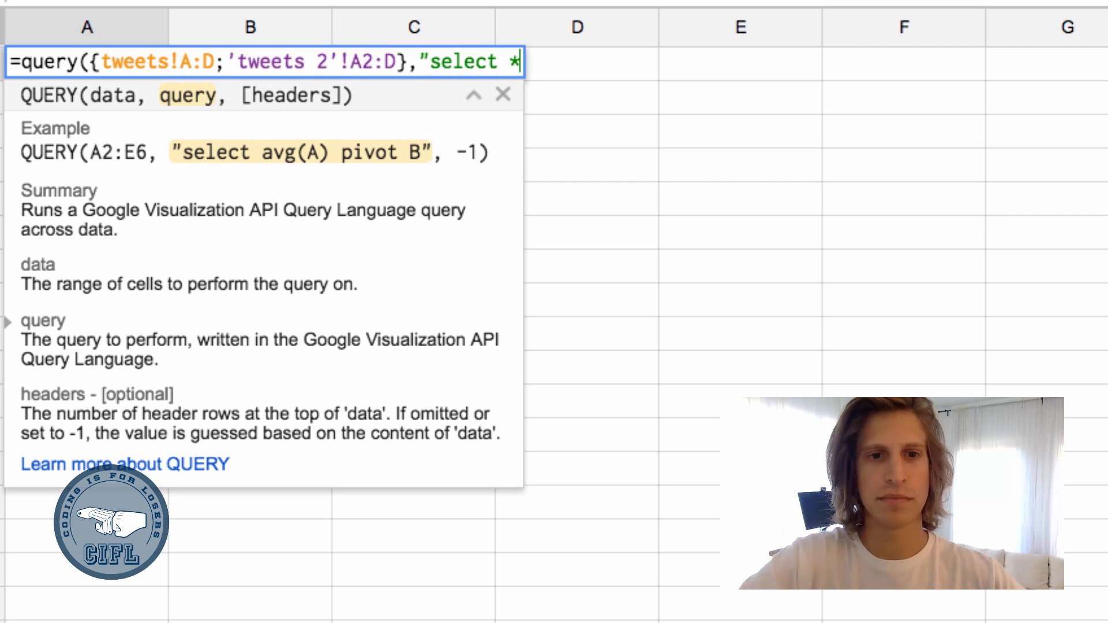
type("W")
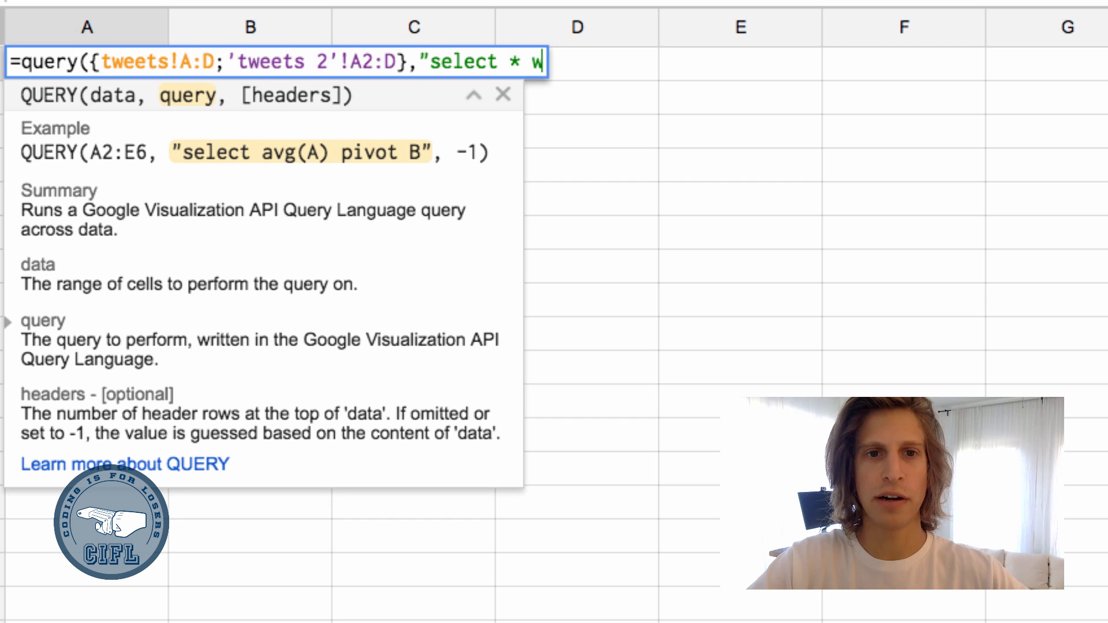
type("here Col2")
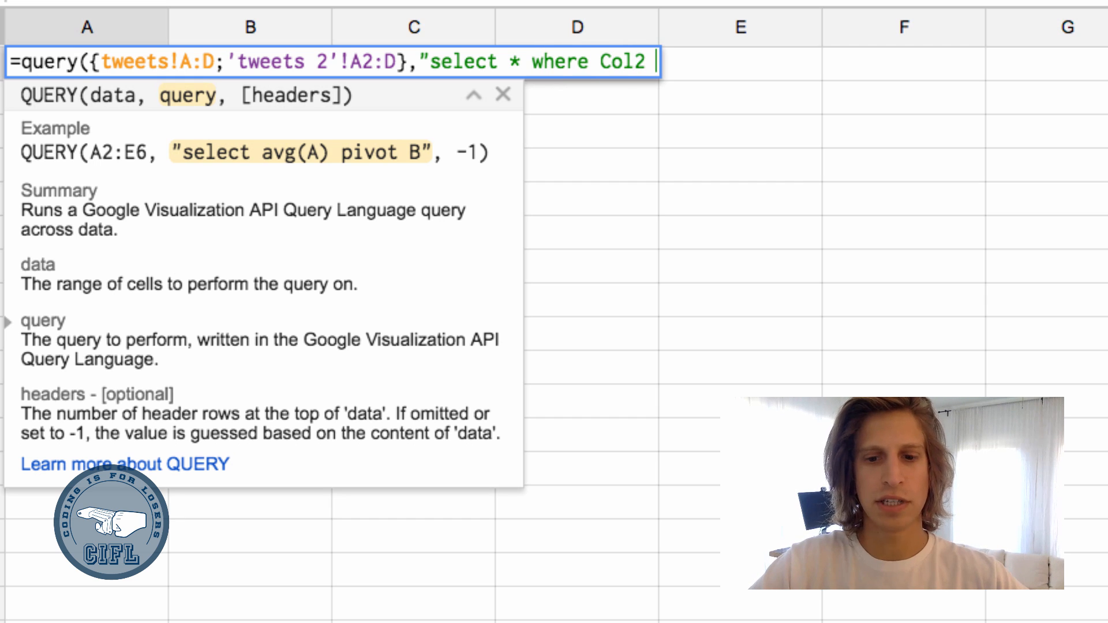
type("!= ''\"")
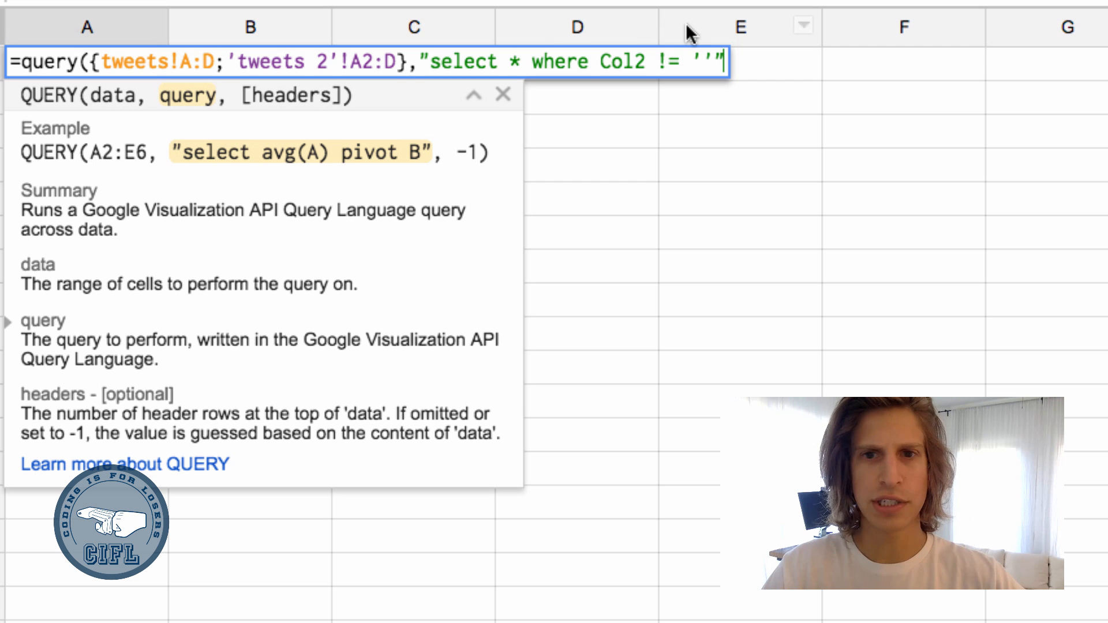
mouse_move(625, 62)
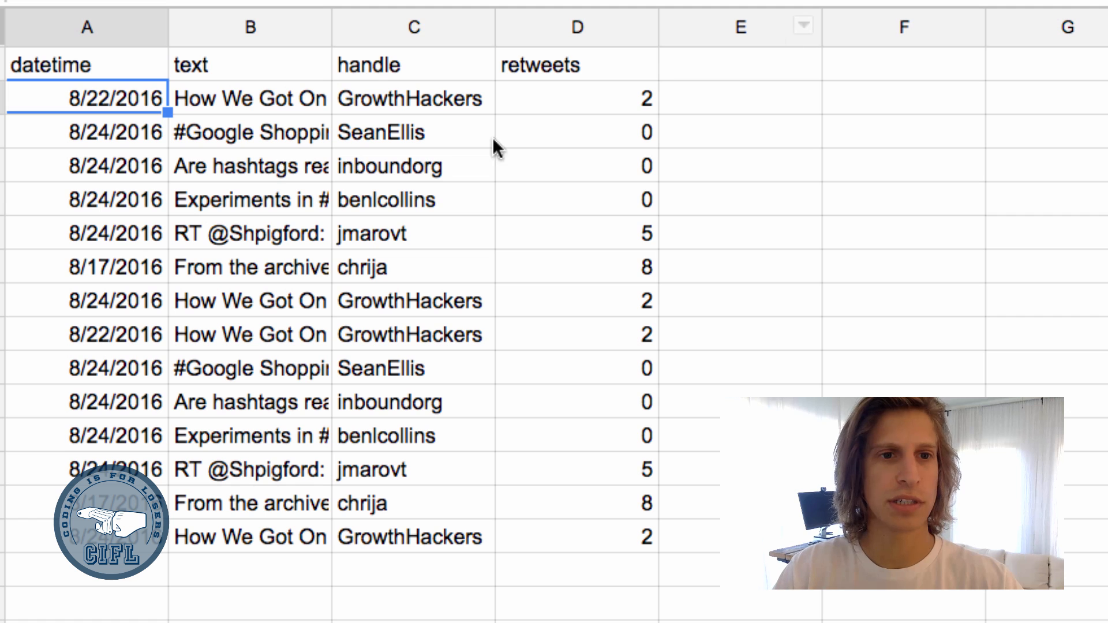
mouse_move(297, 339)
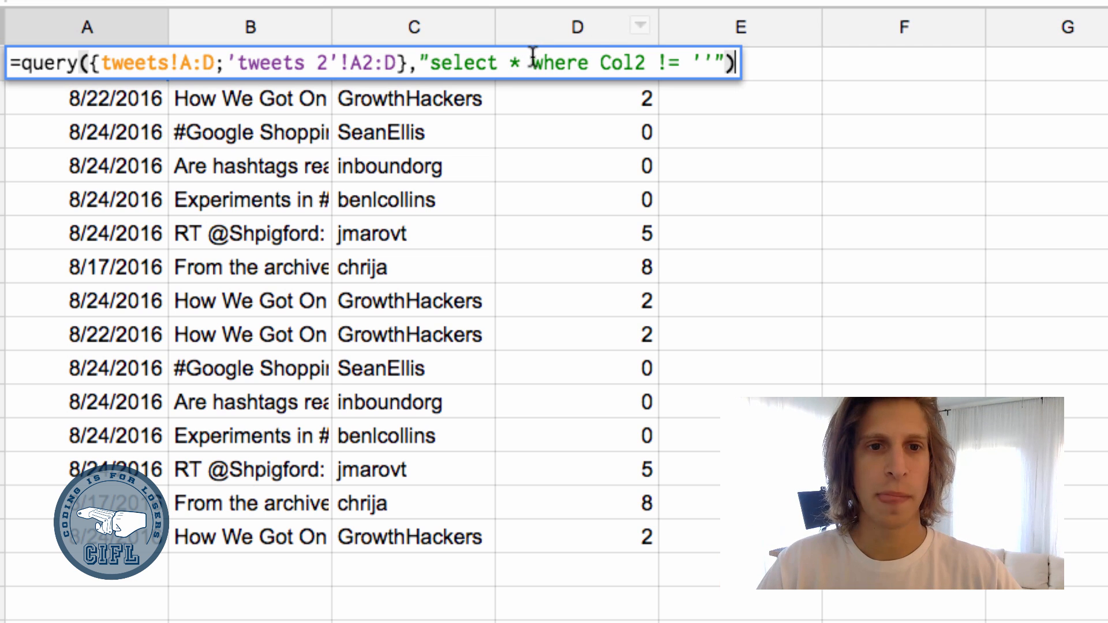
Make the query select Col3 with count(Col2), grouped by Col3, and commit it.
type("Col3, count(Col2")
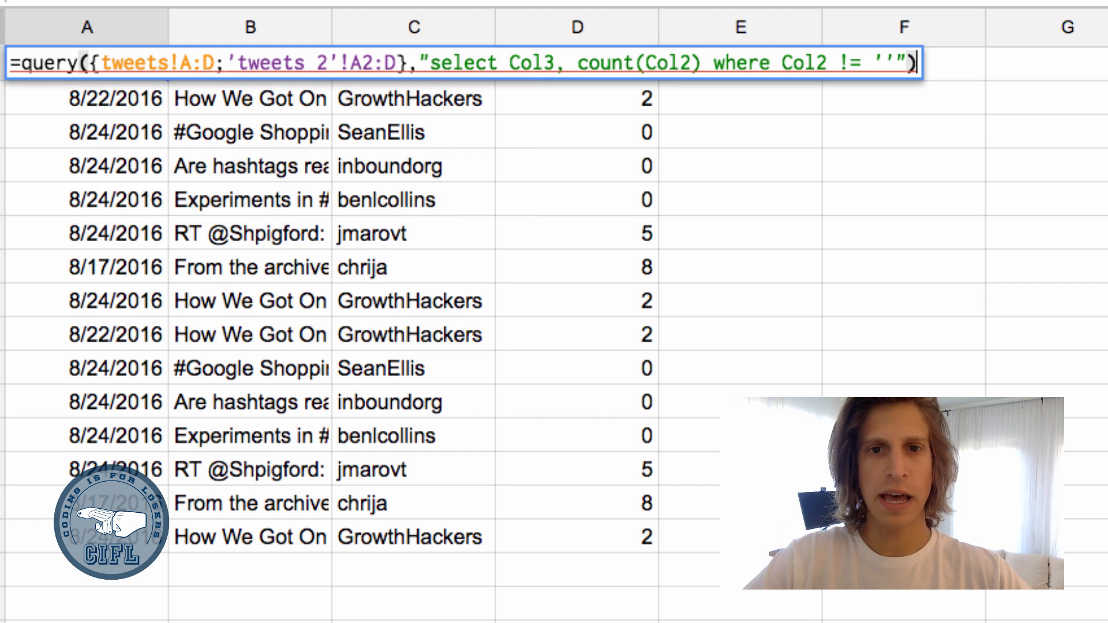
type("gr")
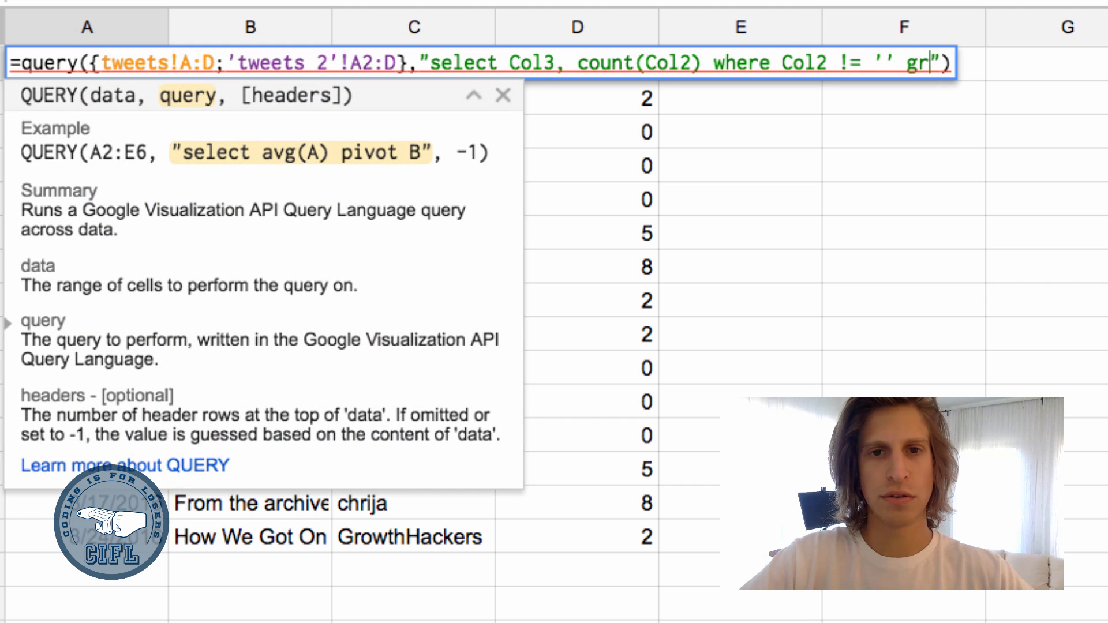
type("oup by Col3")
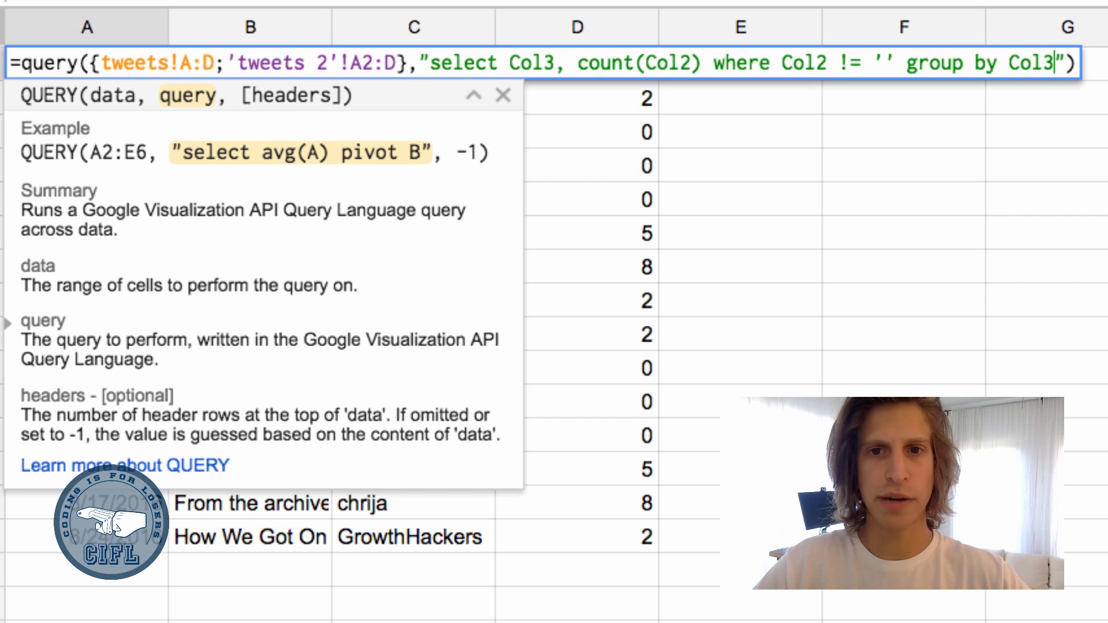
key("Return")
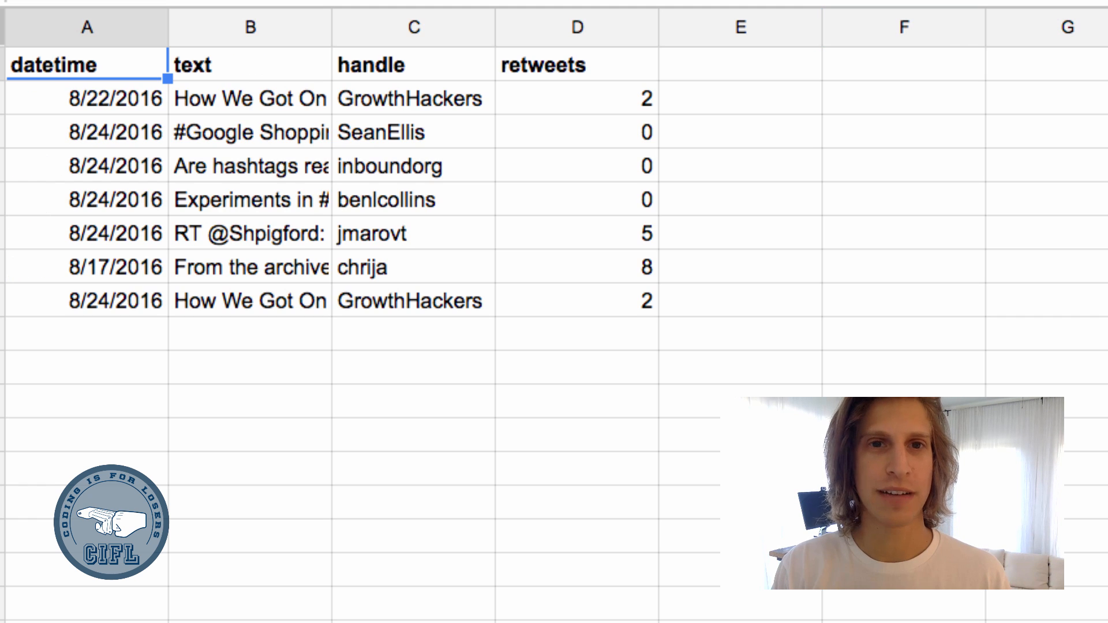
mouse_move(566, 69)
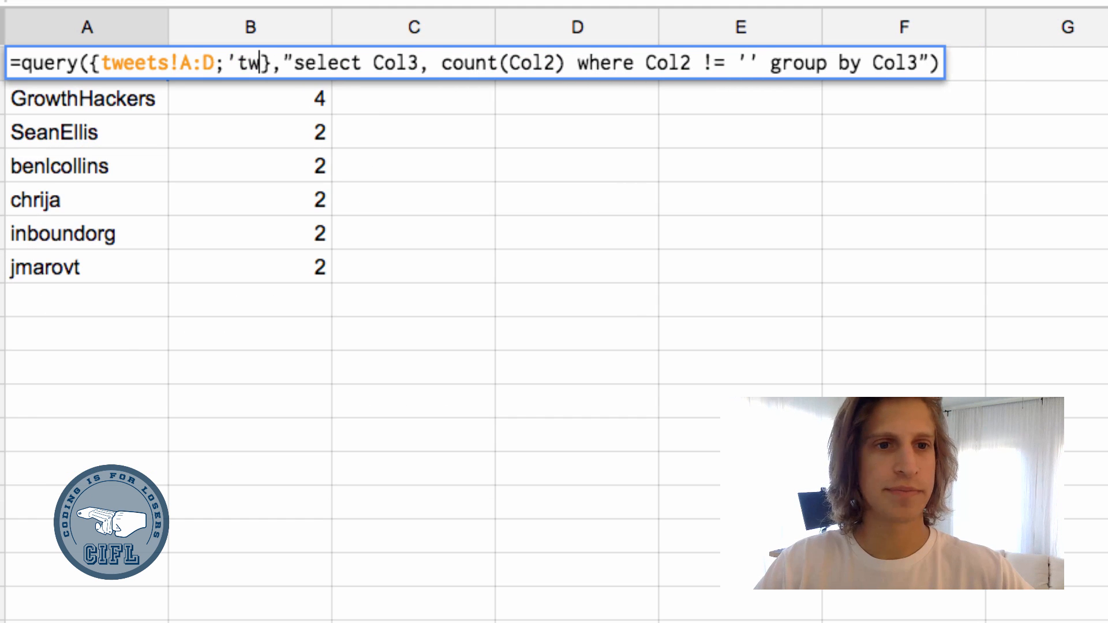
Replace the second stacked range with an importrange( call.
type("import")
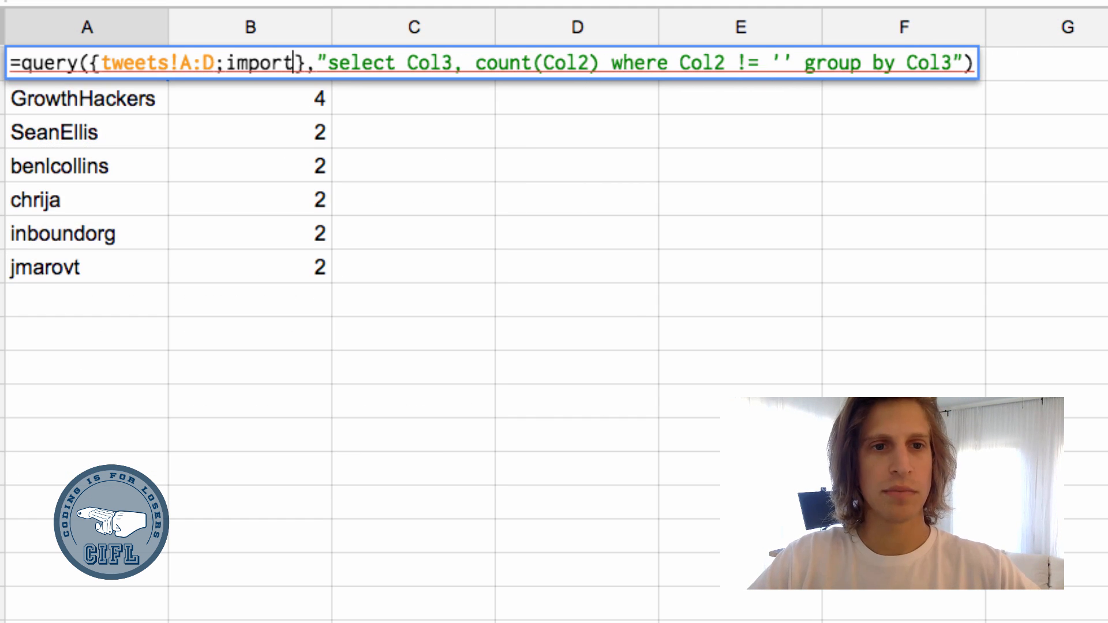
type("range(")
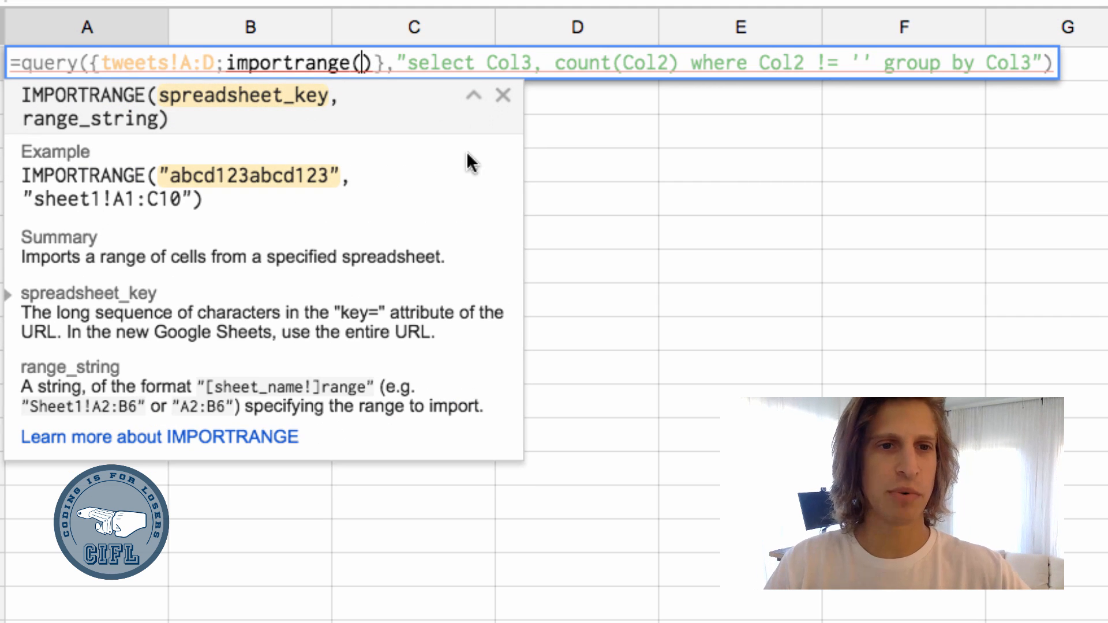
mouse_move(388, 133)
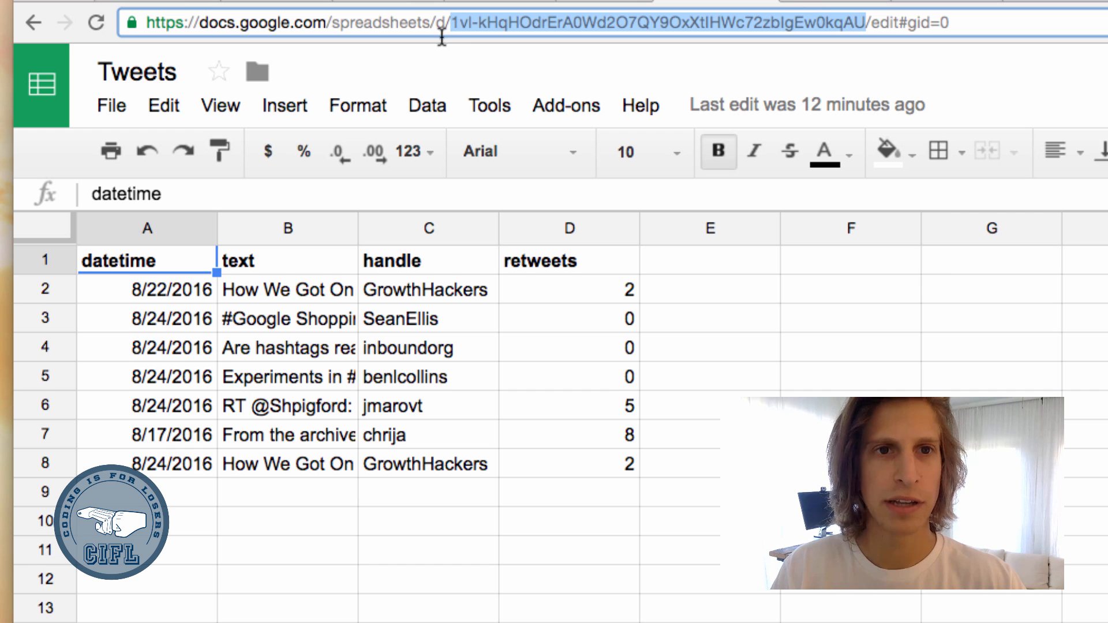
mouse_move(876, 23)
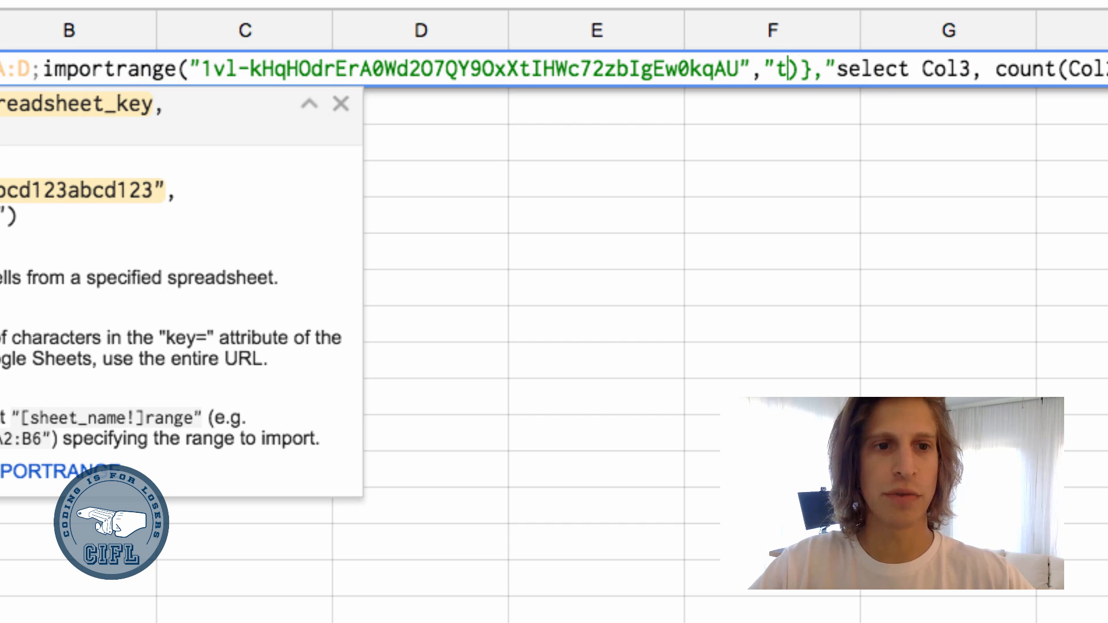
Finish the IMPORTRANGE range string as "tweets!A:D" and commit the query.
type("weets!")
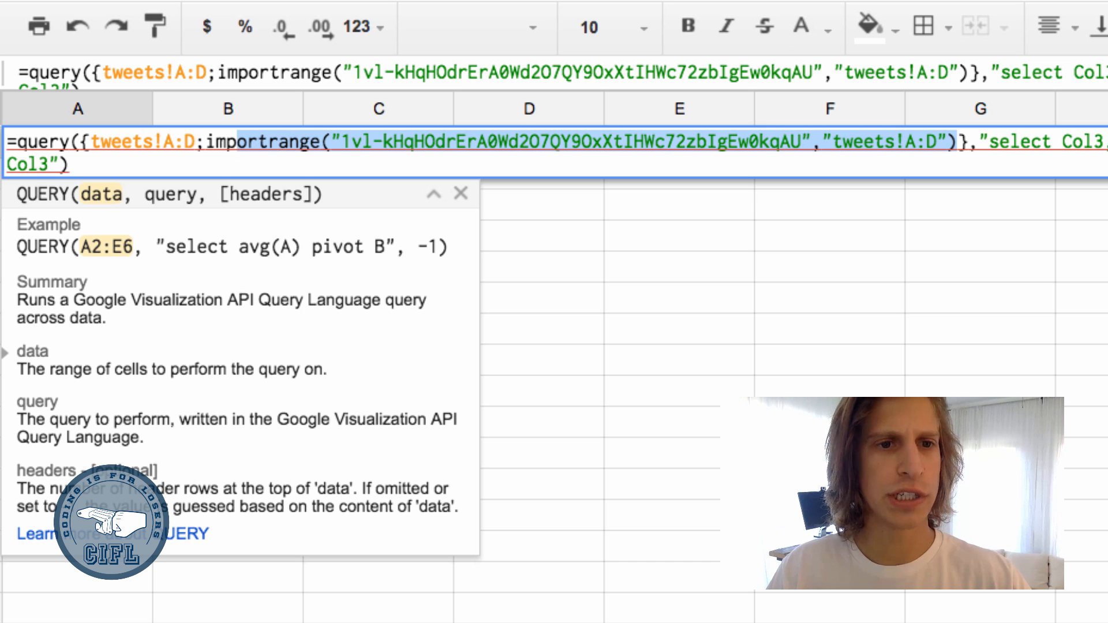
key("Enter")
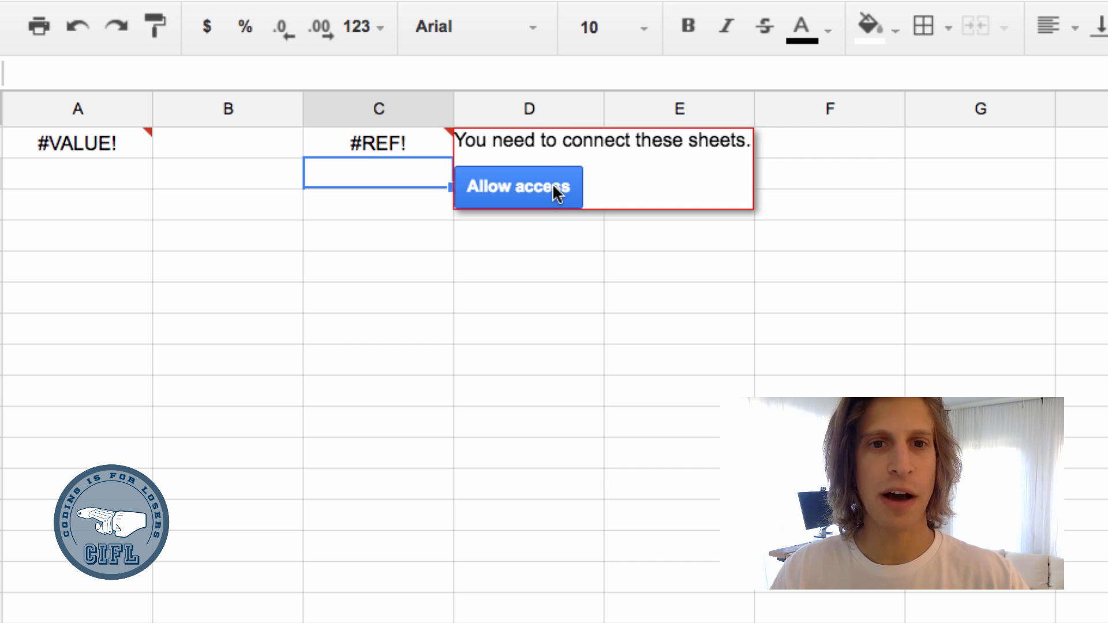
Allow access between the spreadsheets and delete the standalone IMPORTRANGE in C1.
left_click(519, 187)
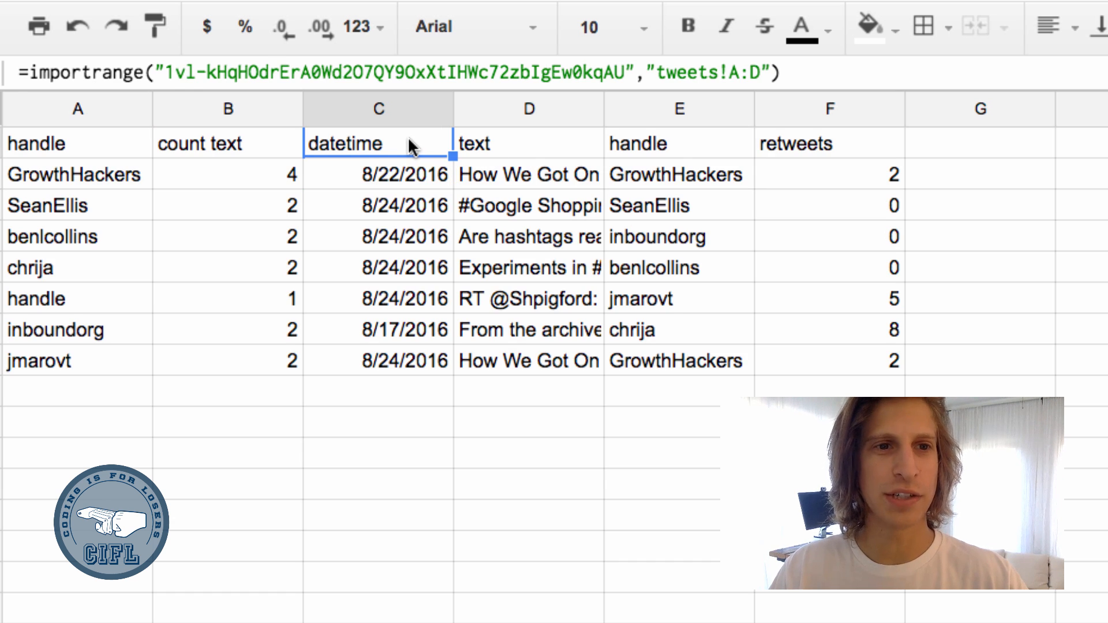
key("Delete")
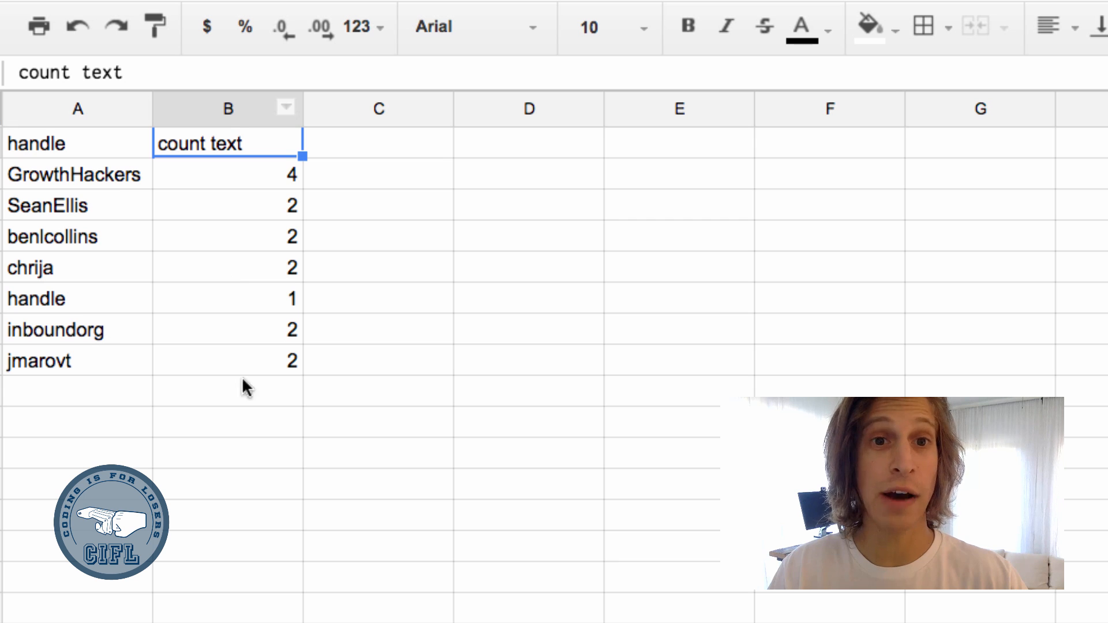
mouse_move(175, 380)
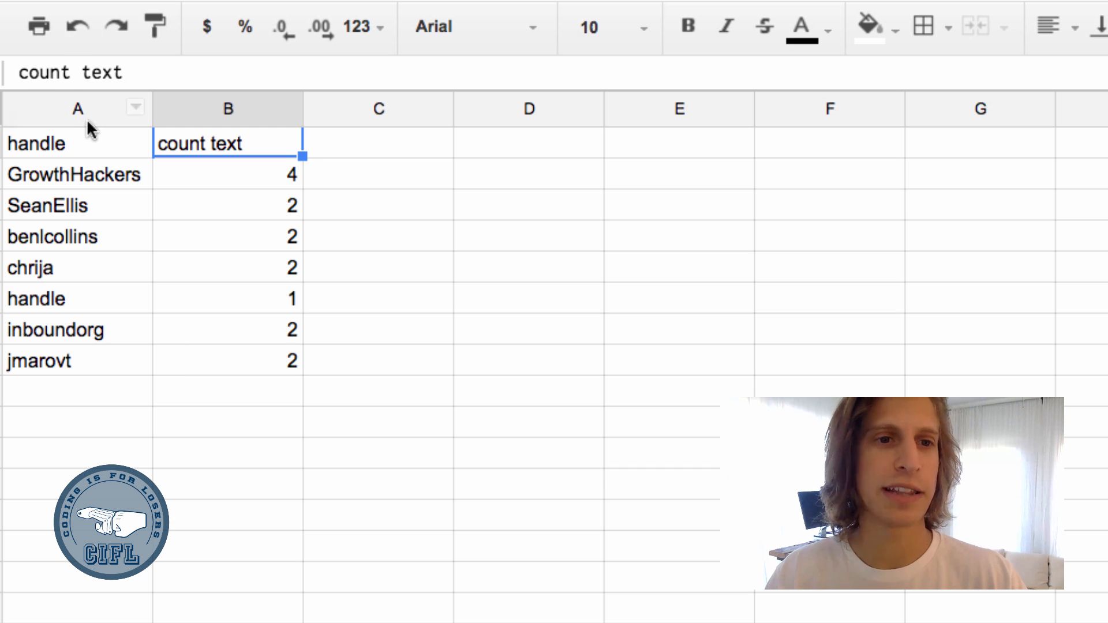
Inspect the query formula in A1, then the handle header in the tweets sheet.
left_click(78, 142)
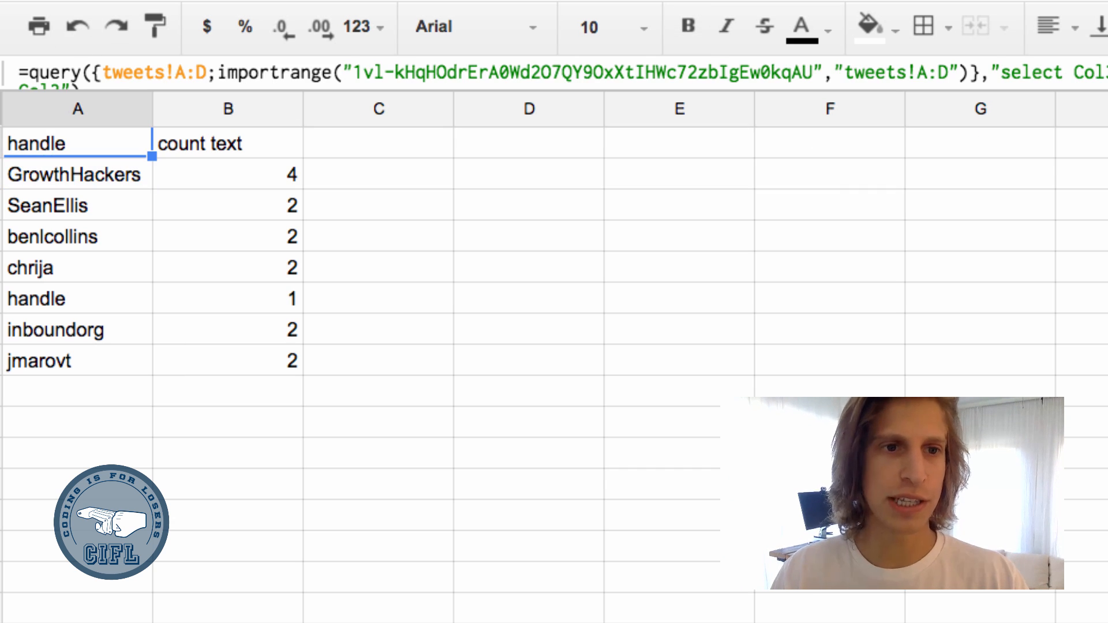
mouse_move(205, 415)
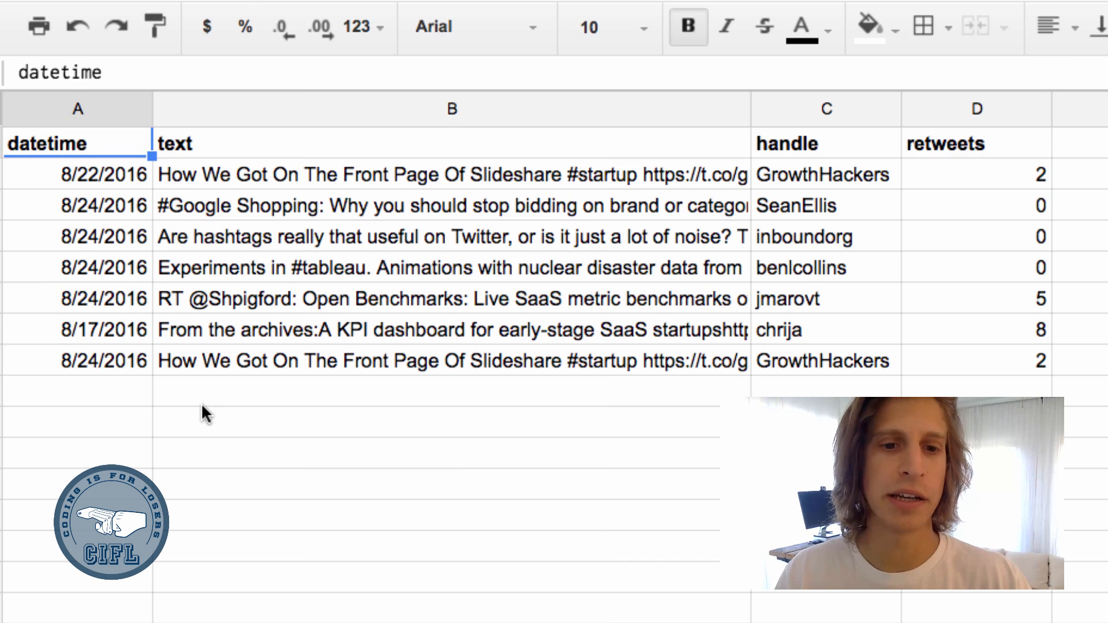
left_click(825, 144)
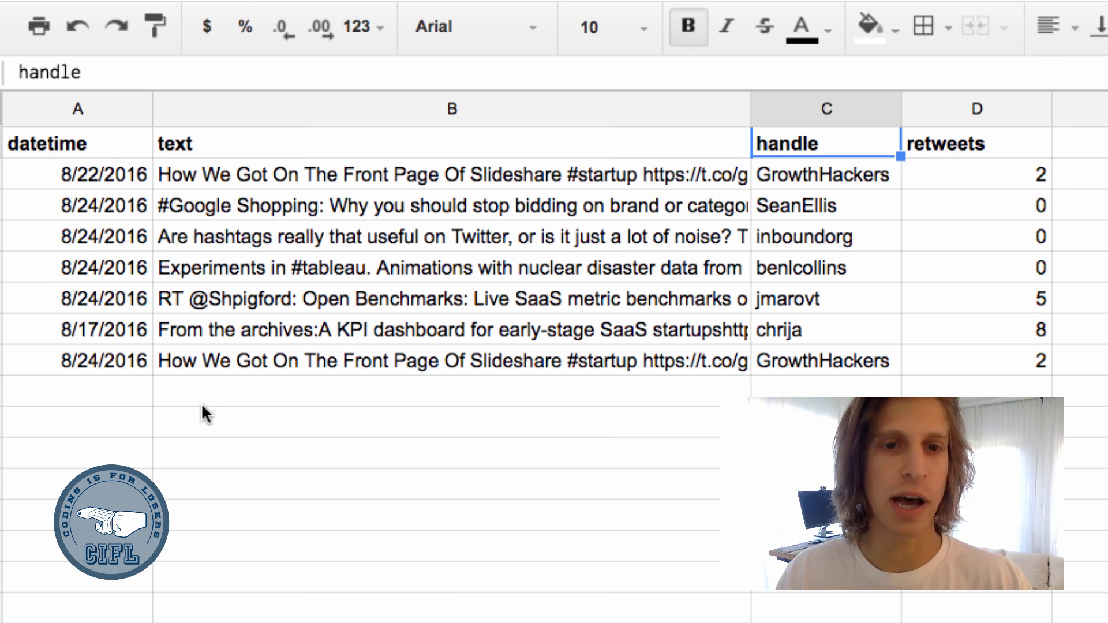